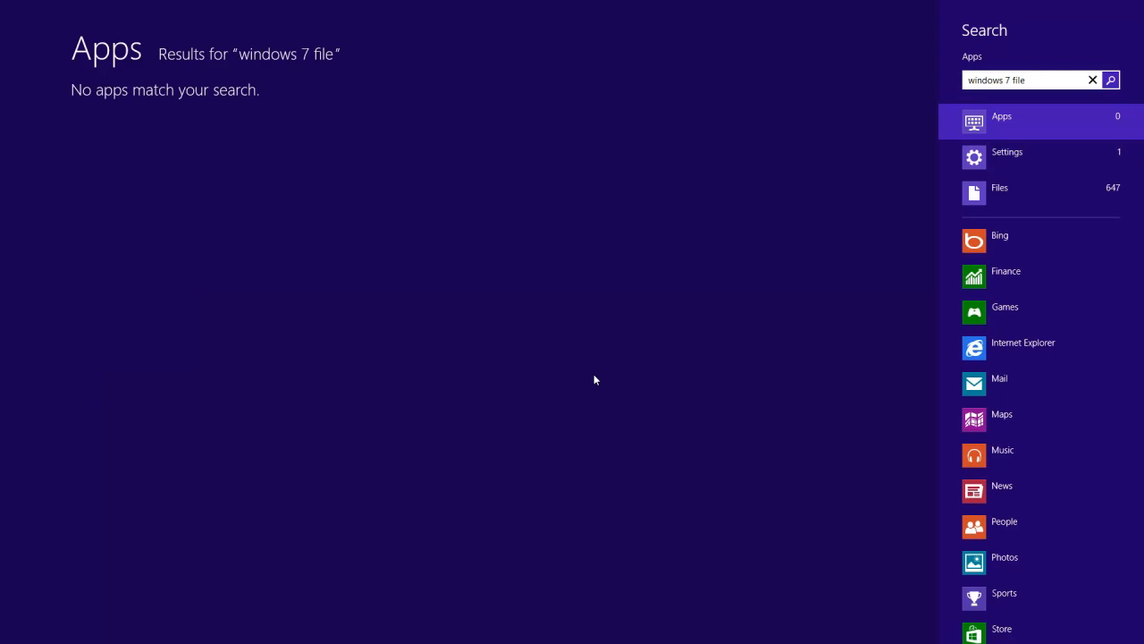
- Show the settings matching the "windows 7 file" search
click(1008, 150)
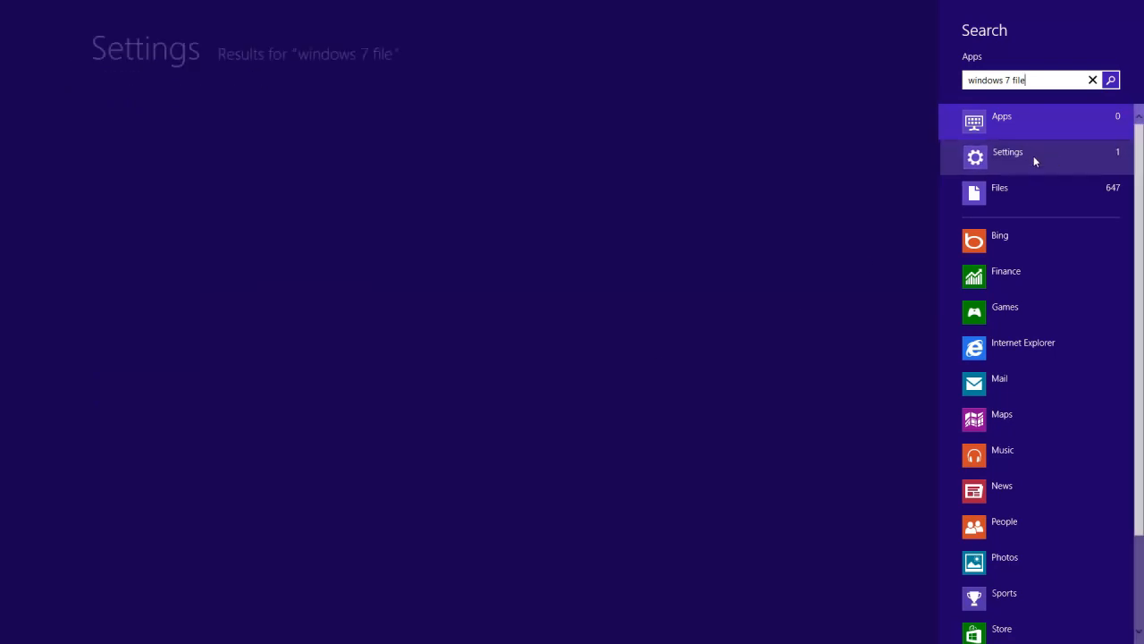
- Open Windows 7 File Recovery from the search results
click(1028, 152)
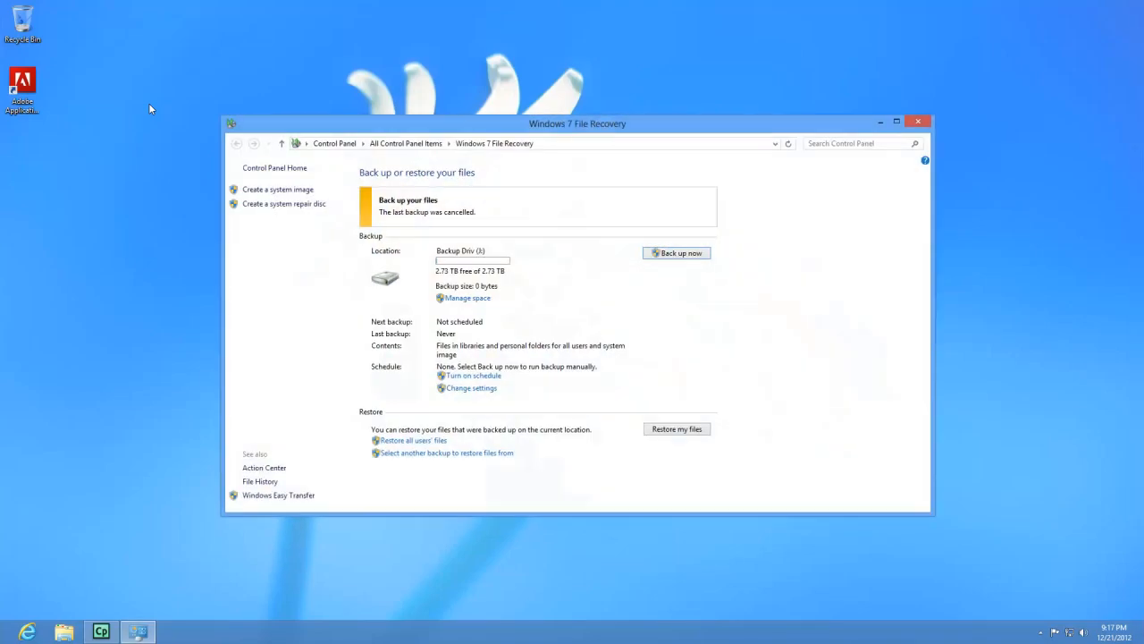
mouse_move(540, 326)
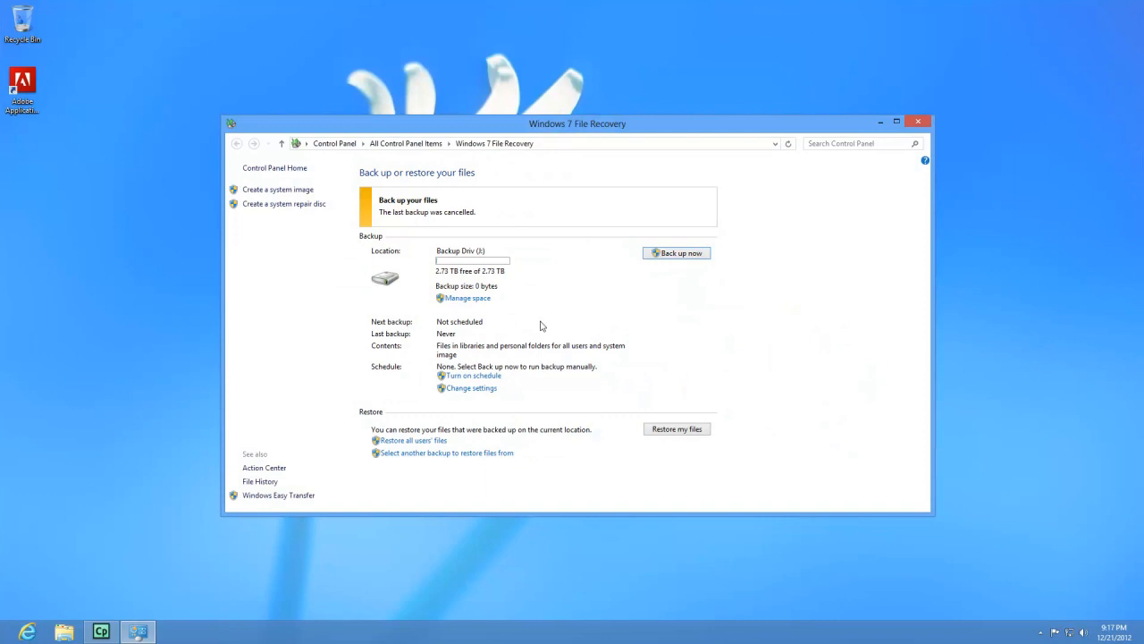
mouse_move(604, 261)
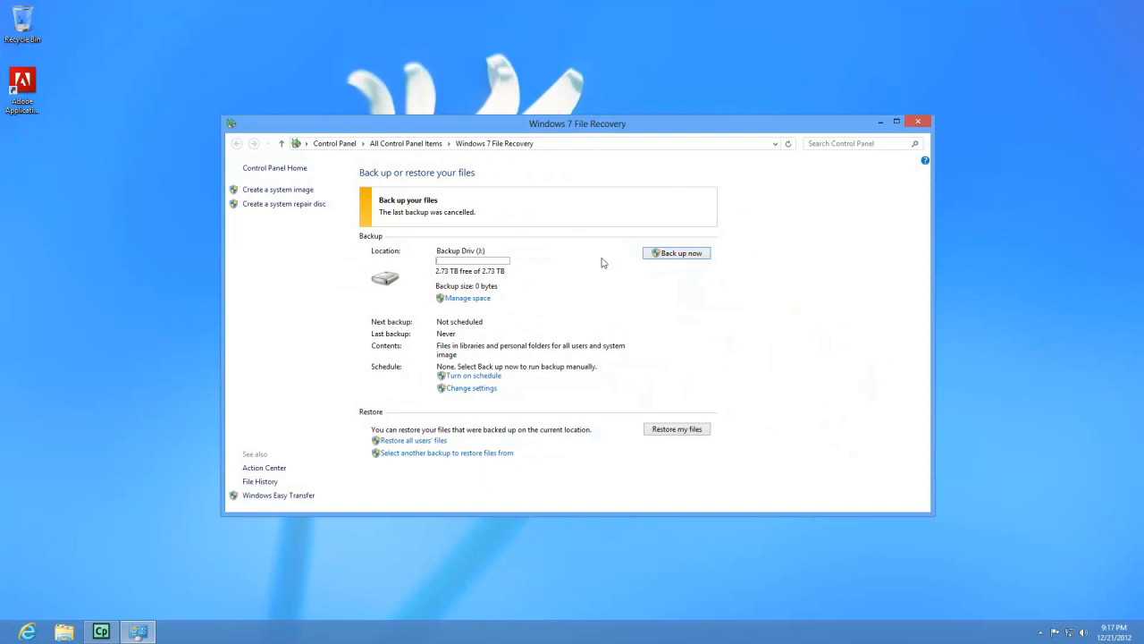
mouse_move(690, 290)
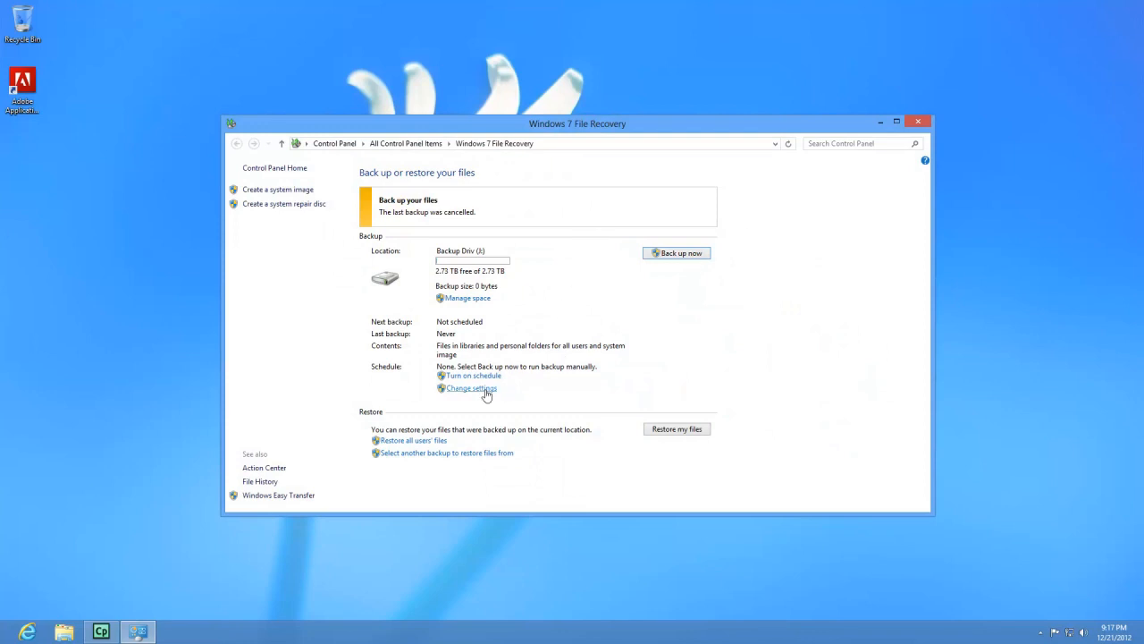
- Change backup settings to use Backup Drive (E:) with Windows choosing what to back up
click(676, 254)
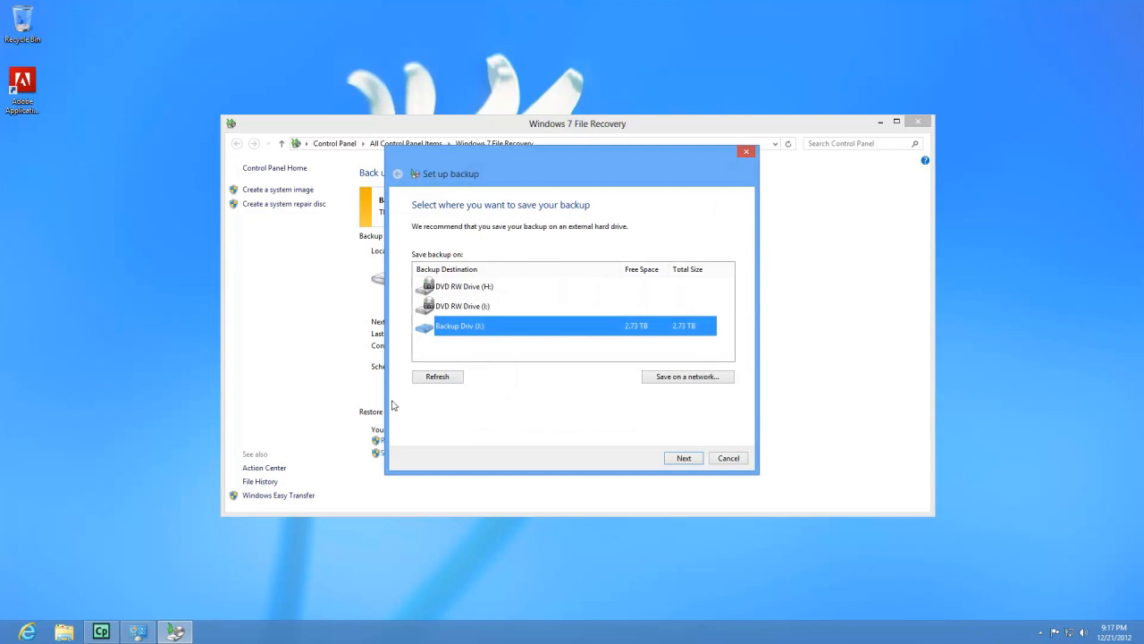
mouse_move(525, 329)
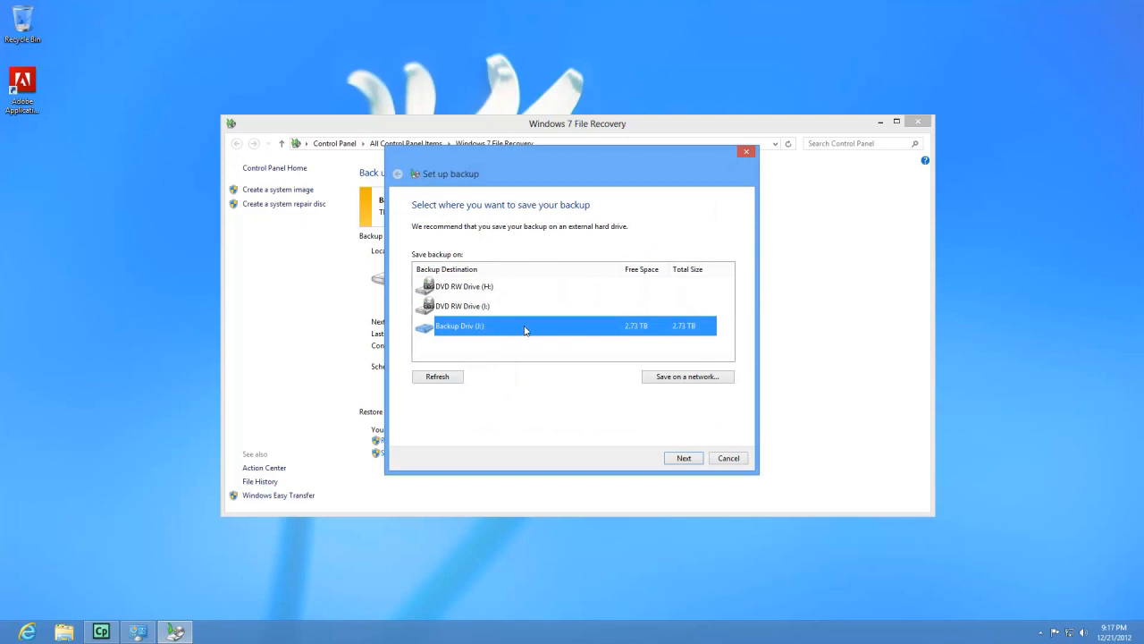
click(683, 458)
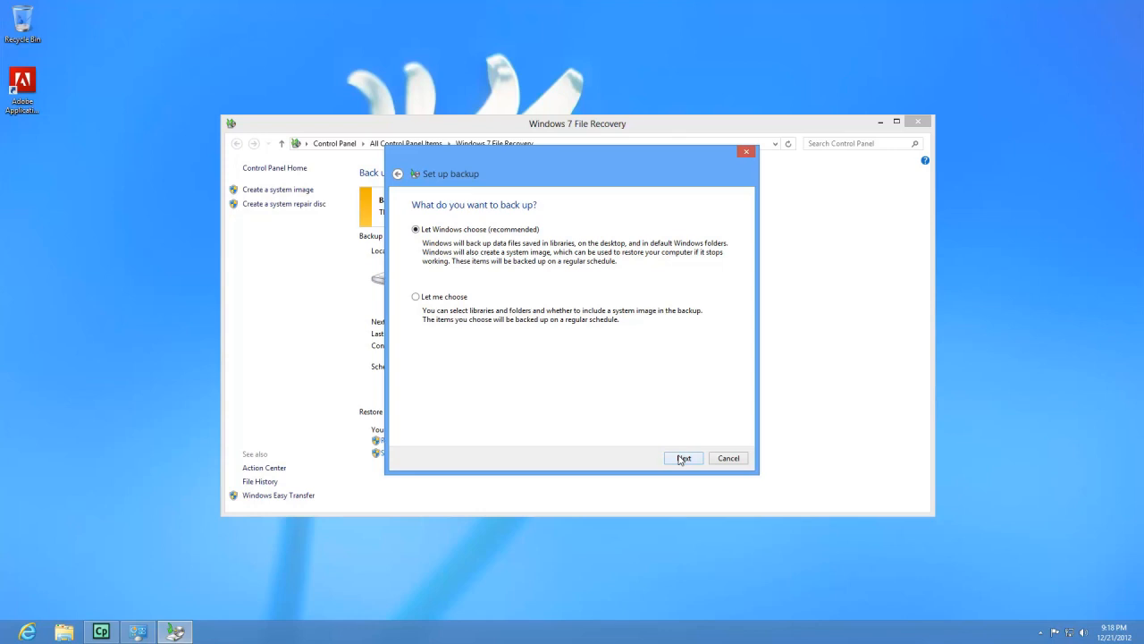
click(683, 458)
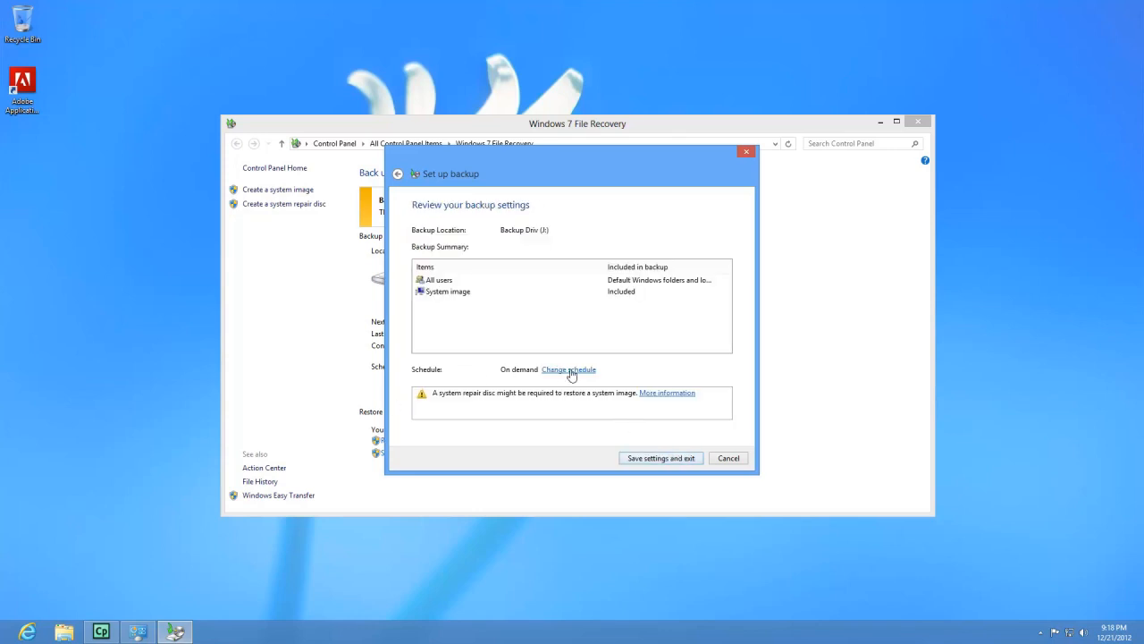
- Enable running the backup on a schedule and set it to Daily at 7:00 PM
click(568, 368)
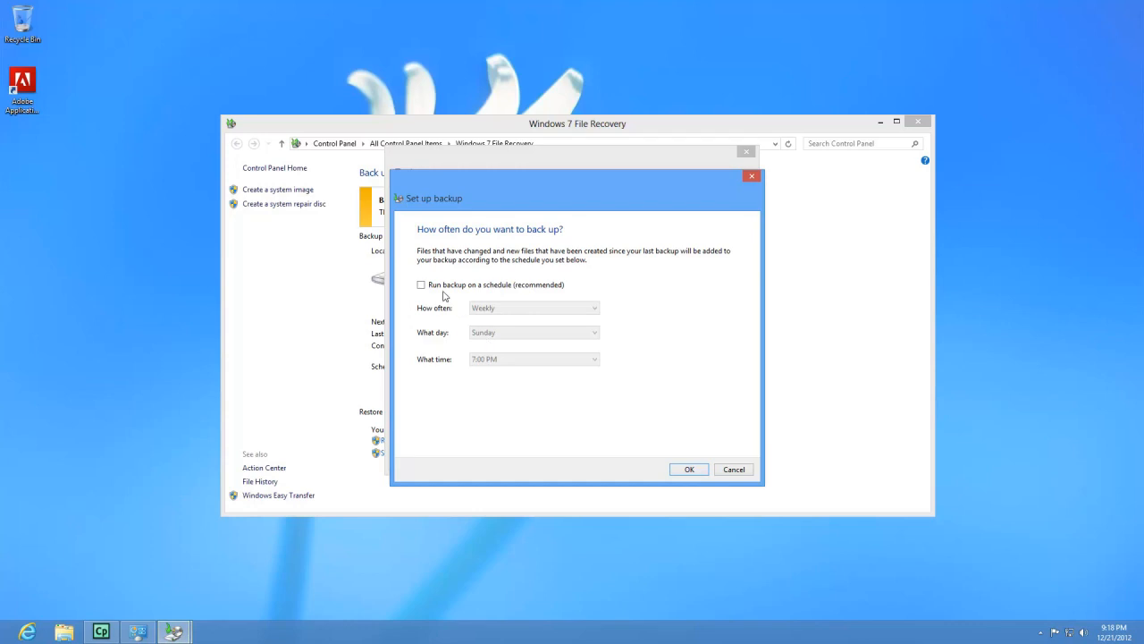
mouse_move(445, 289)
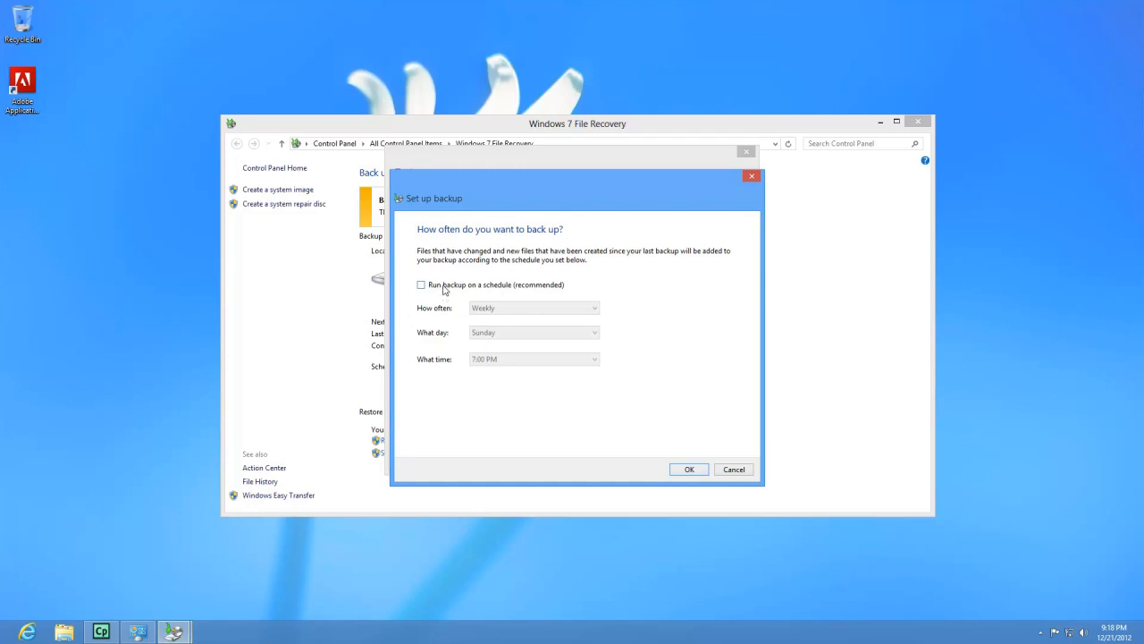
click(422, 285)
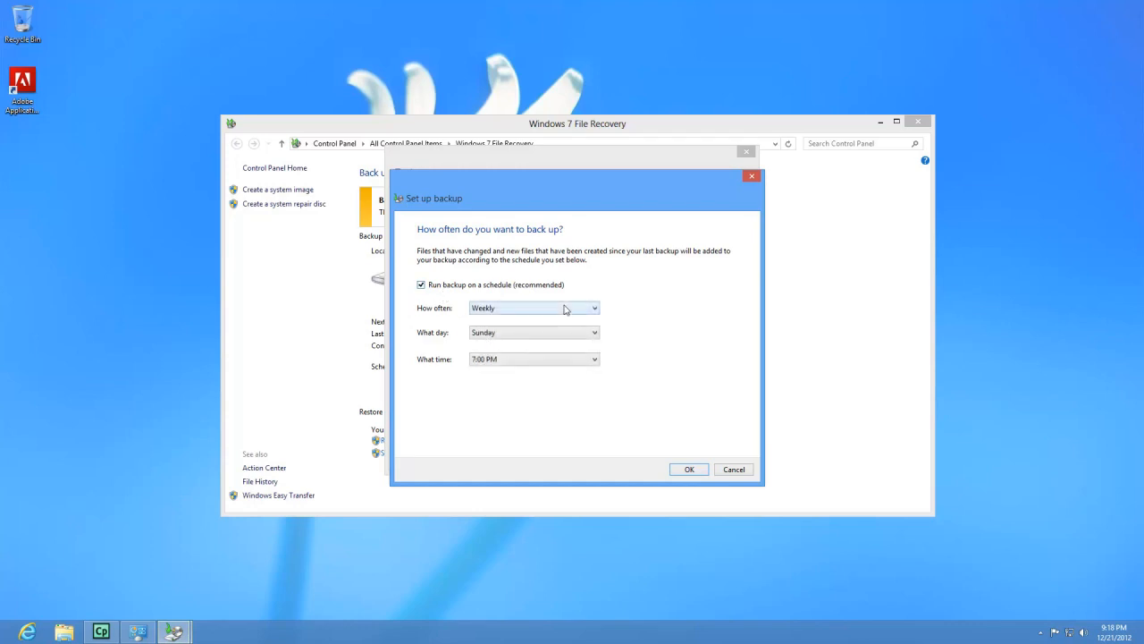
click(533, 308)
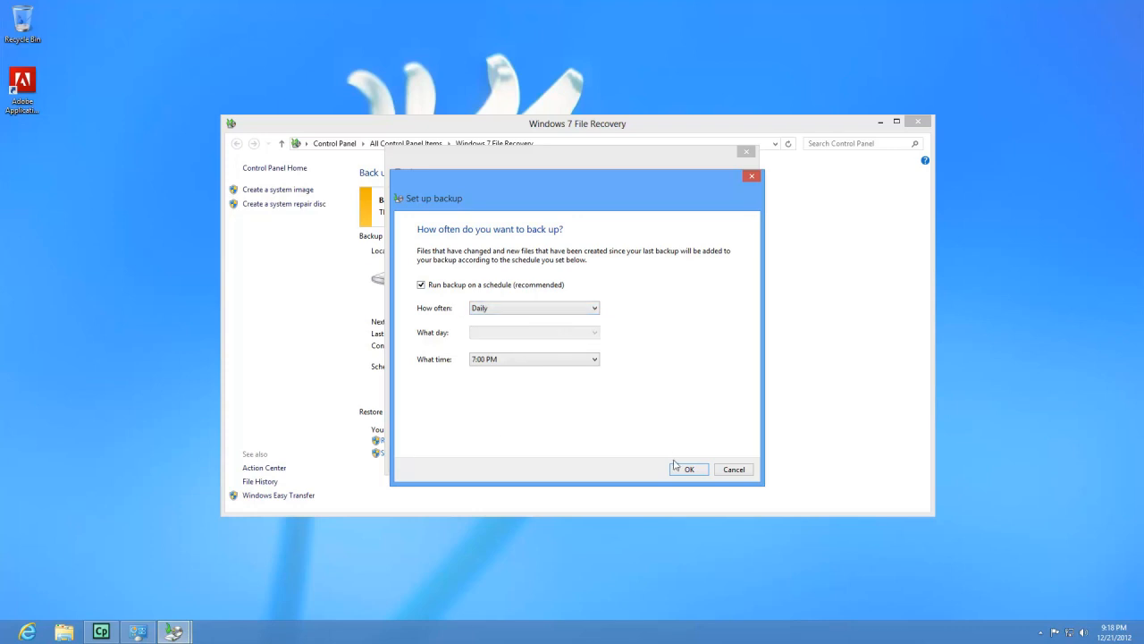
- Confirm the every-day 7:00 PM schedule and close the Set up backup wizard
click(688, 468)
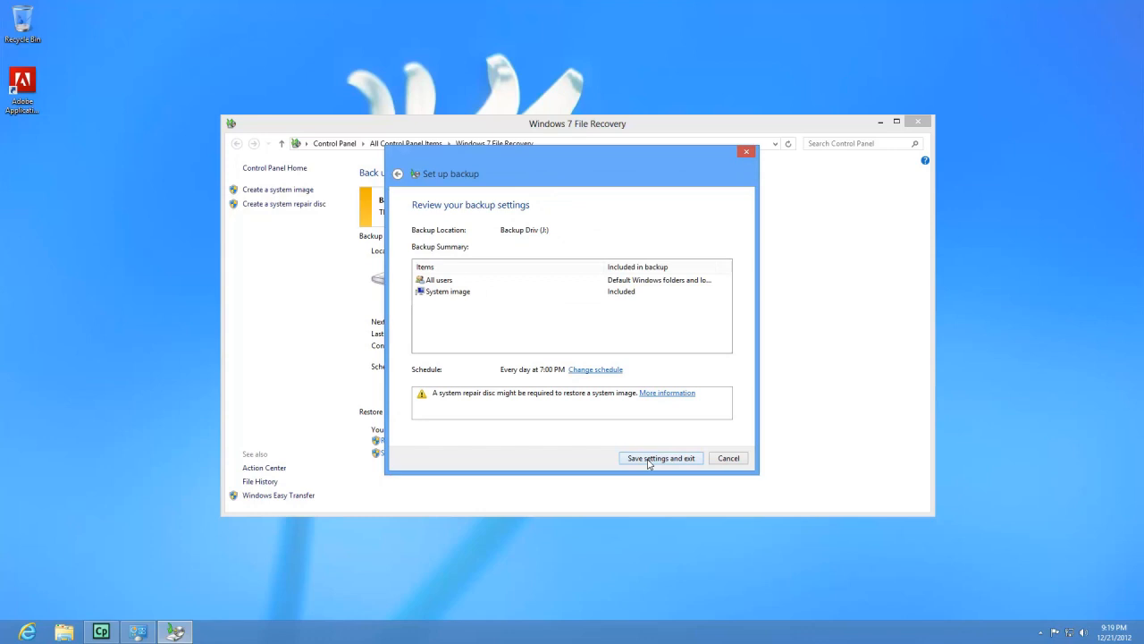
mouse_move(729, 457)
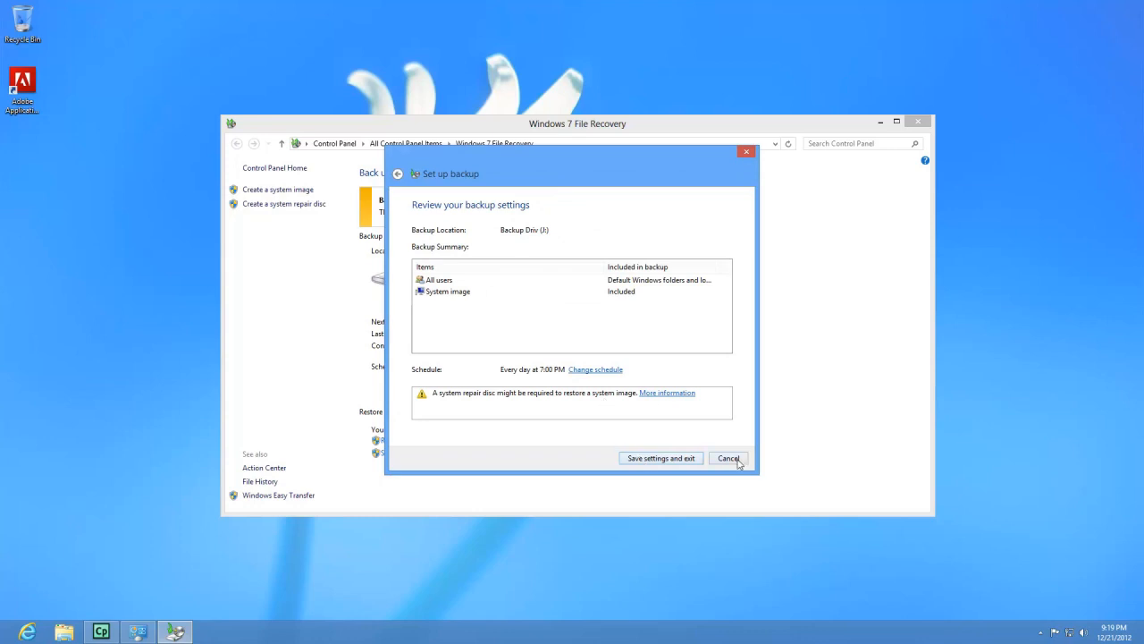
click(729, 458)
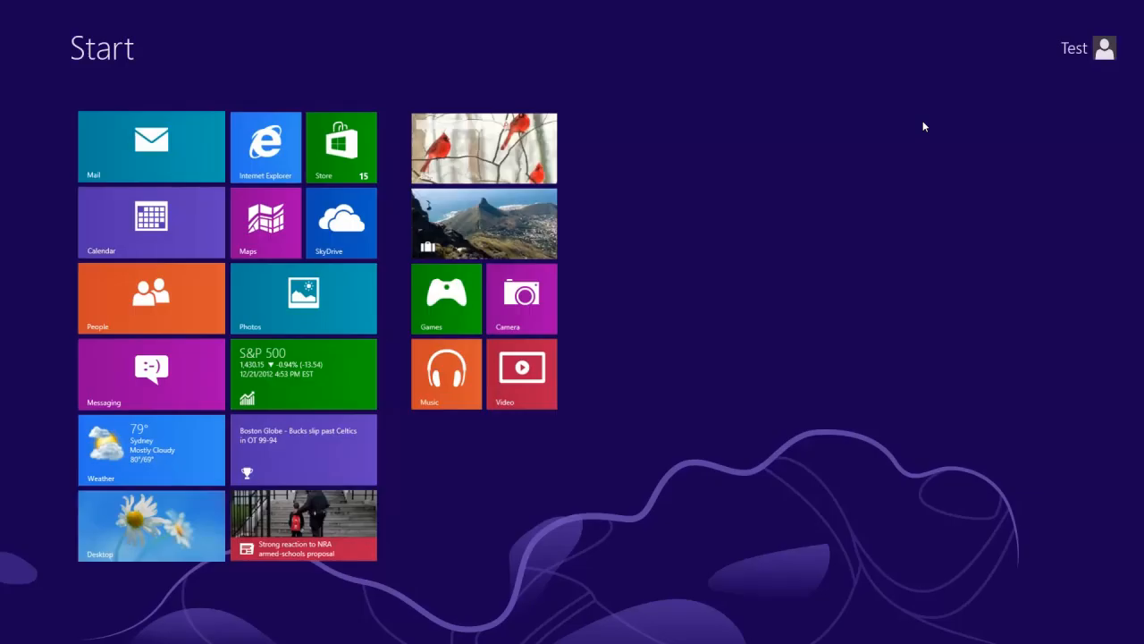
- Search "file history" from Start and open the File History setting
text(file history)
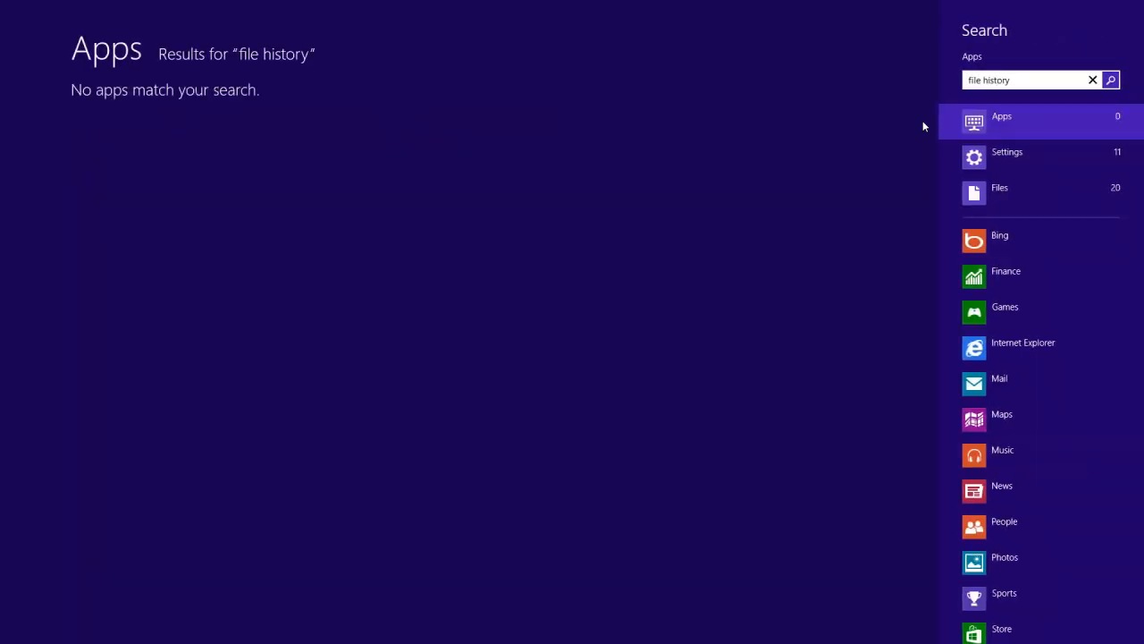
click(1006, 150)
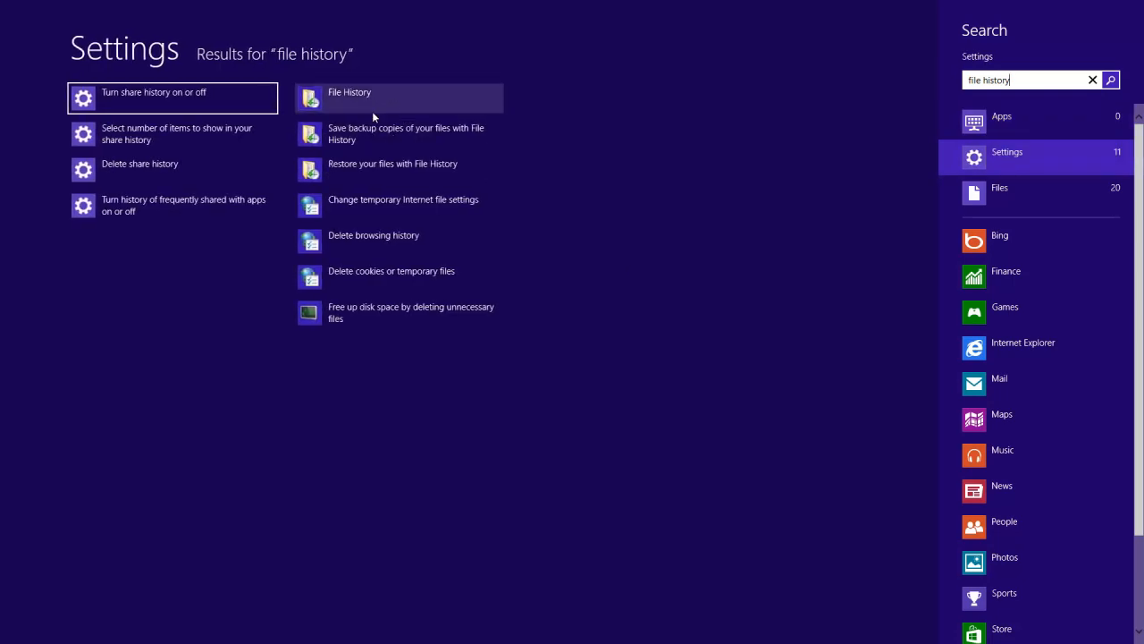
click(350, 93)
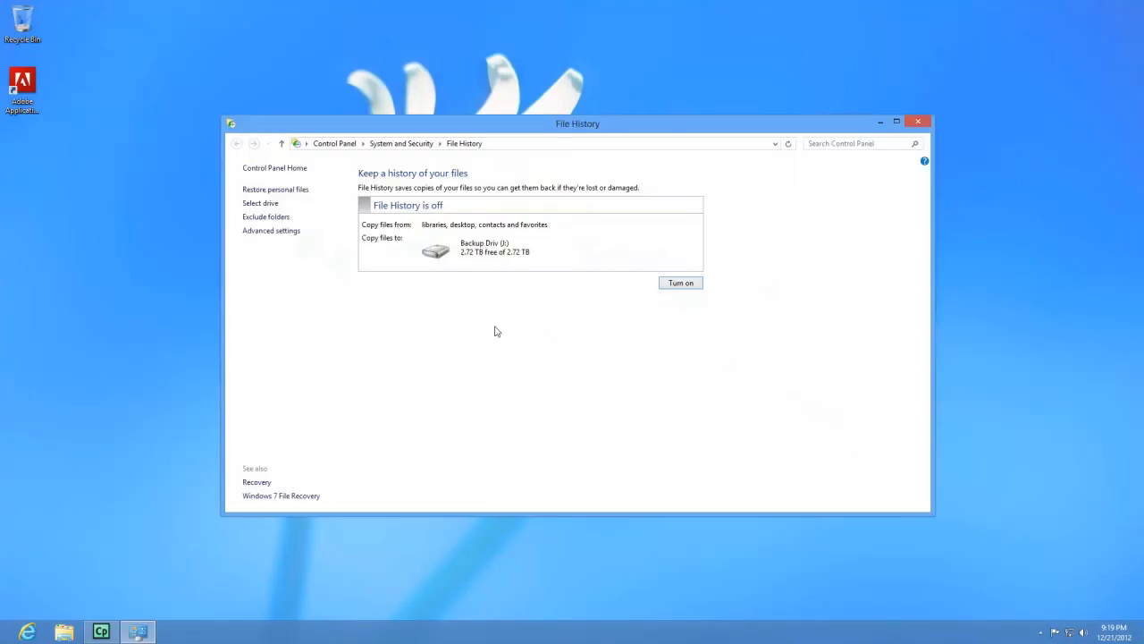
mouse_move(679, 283)
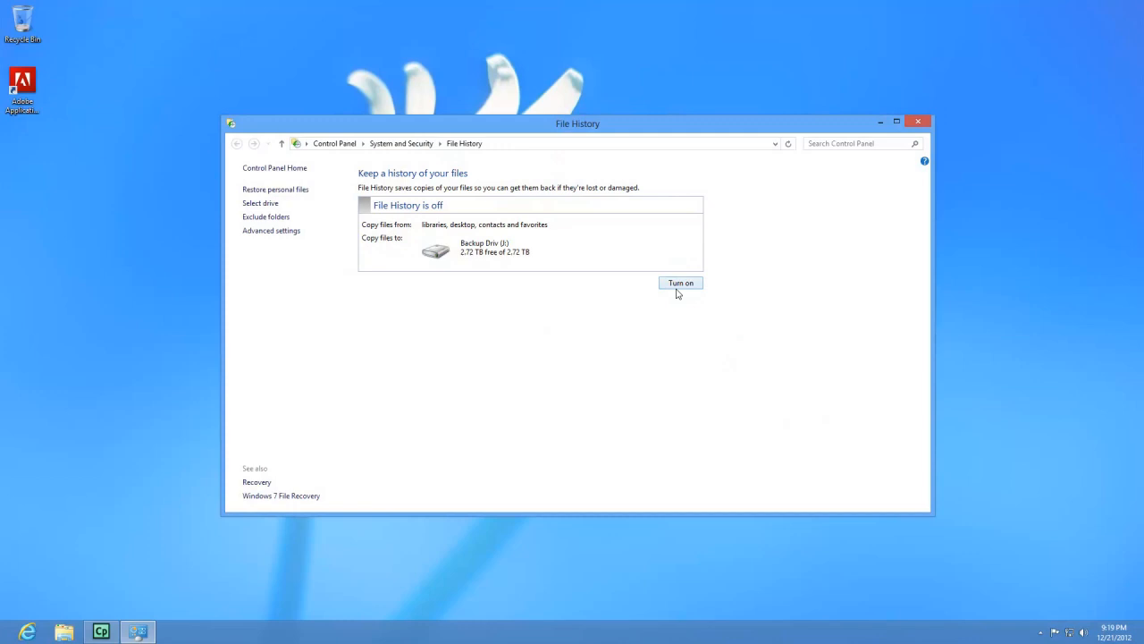
mouse_move(483, 254)
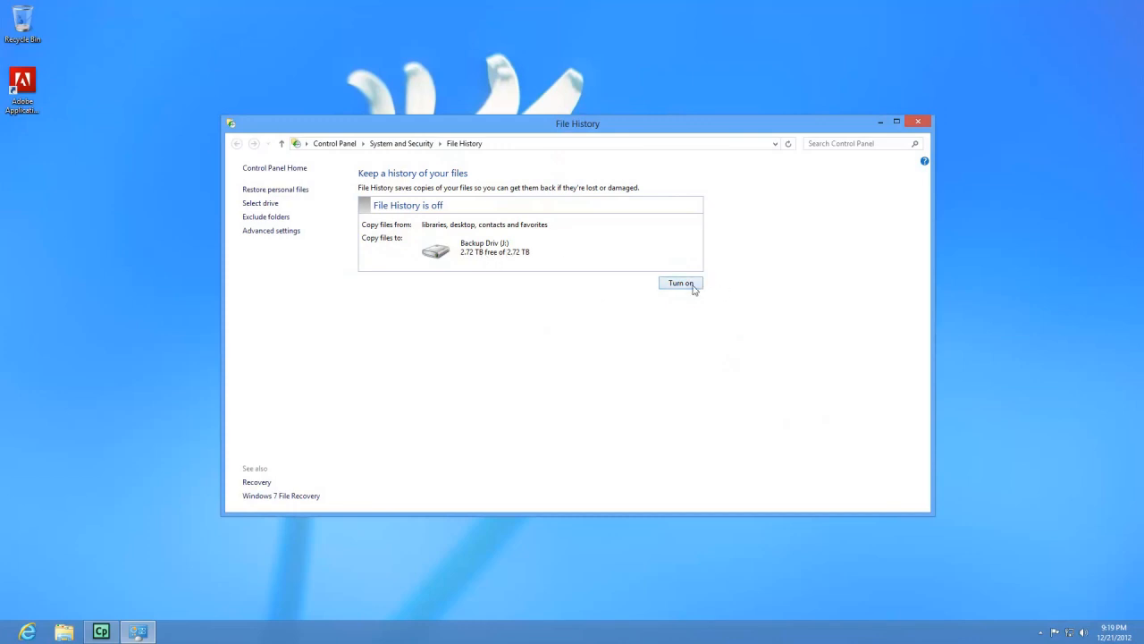
- Turn File History on so it saves copies to Backup Drive (E:)
click(680, 282)
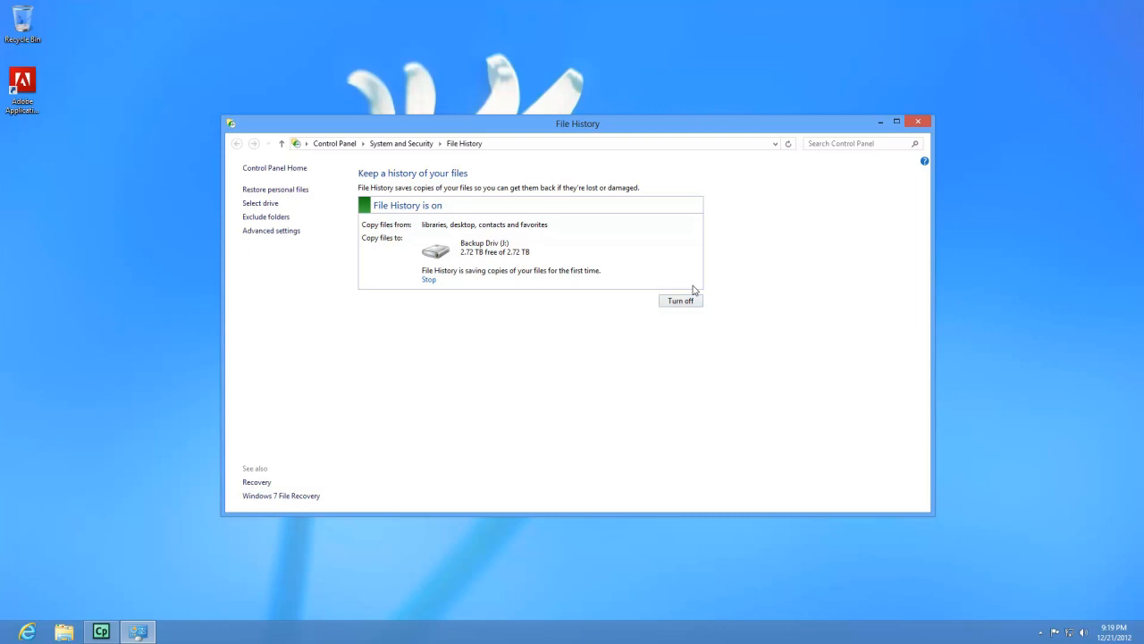